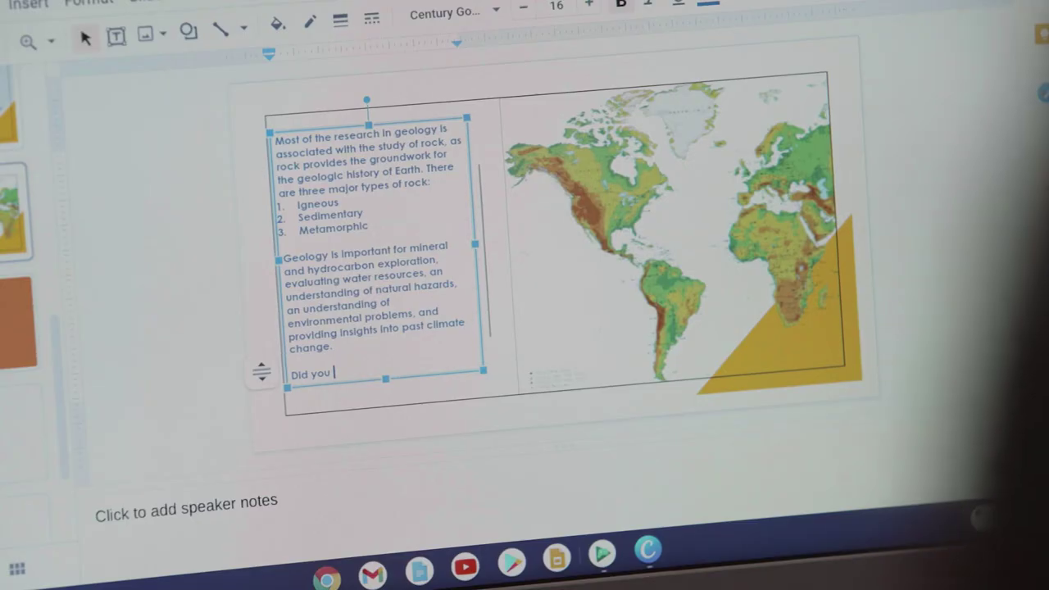
{"action": "type", "text": "know"}
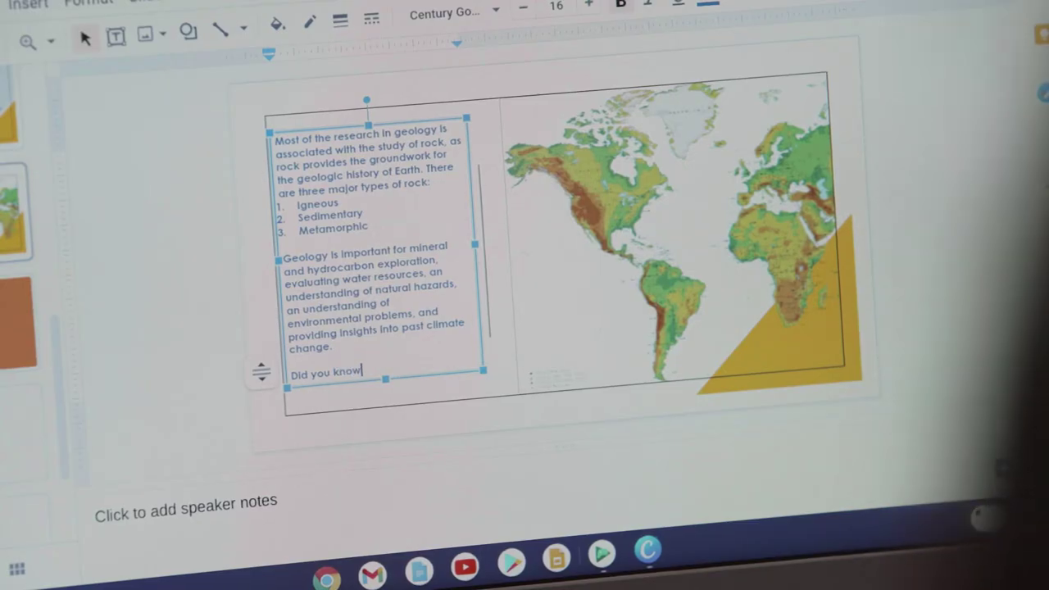